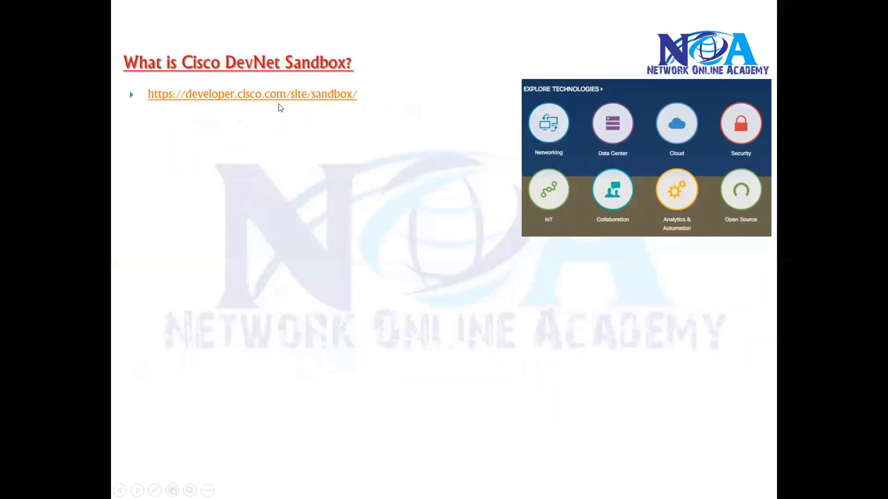
Switch from the slide to the browser showing the DevNet Sandbox welcome page.
{"action": "key", "text": "Alt+Tab"}
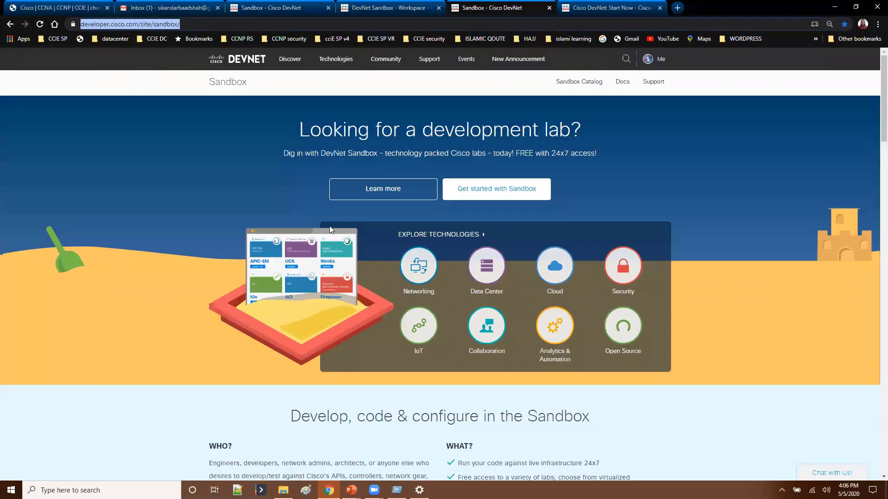
{"action": "mouse_move", "coordinate": [173, 92]}
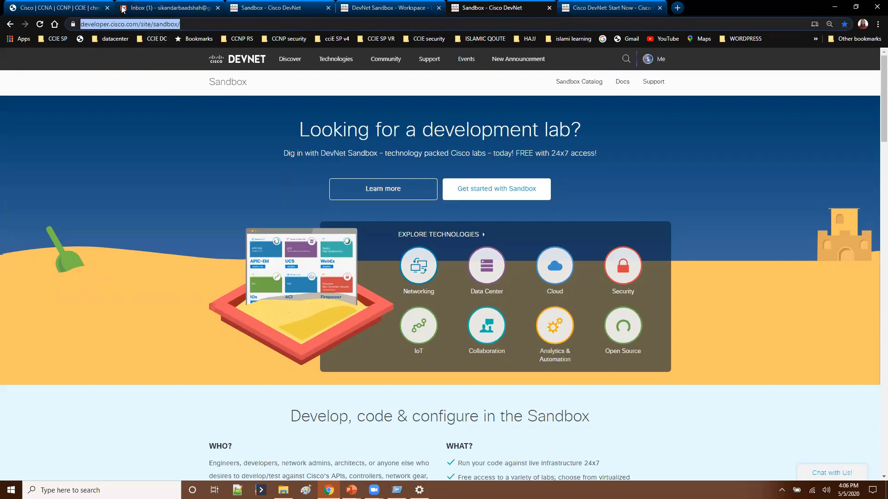
{"action": "mouse_move", "coordinate": [495, 189]}
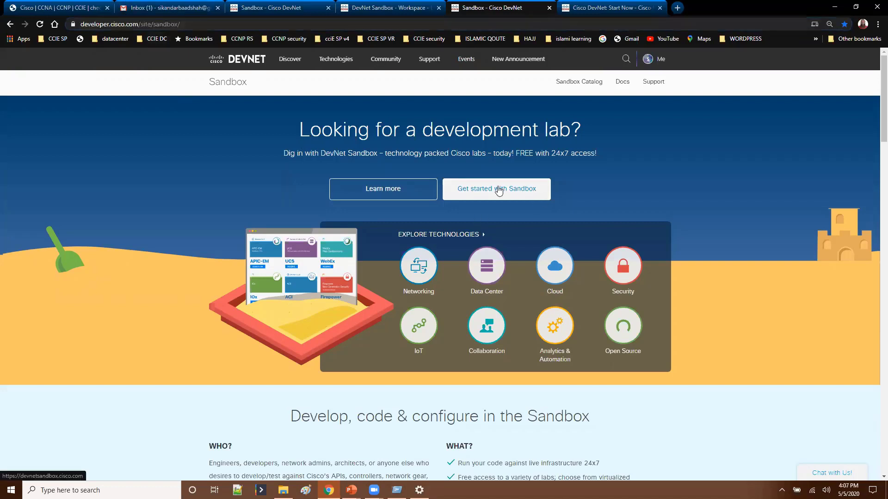
Start with 'Get started with Sandbox' and sign in using the 'Login with a Cisco ID' option.
{"action": "left_click", "coordinate": [496, 189]}
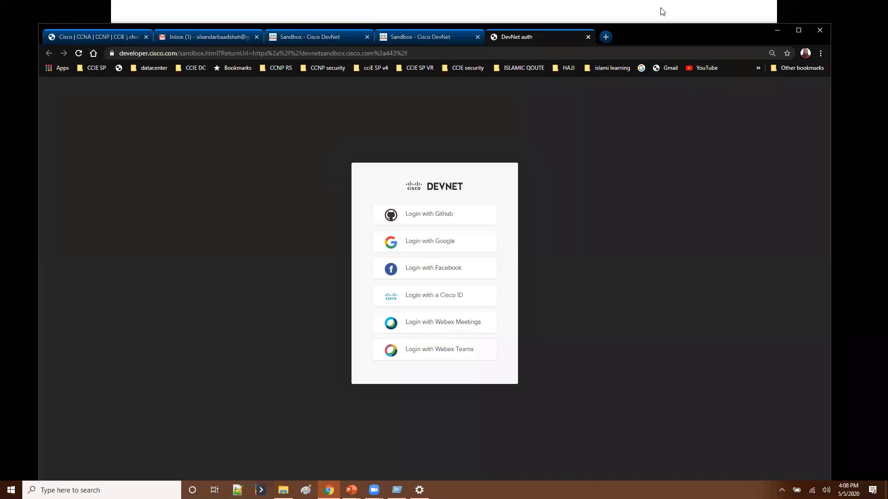
{"action": "mouse_move", "coordinate": [467, 130]}
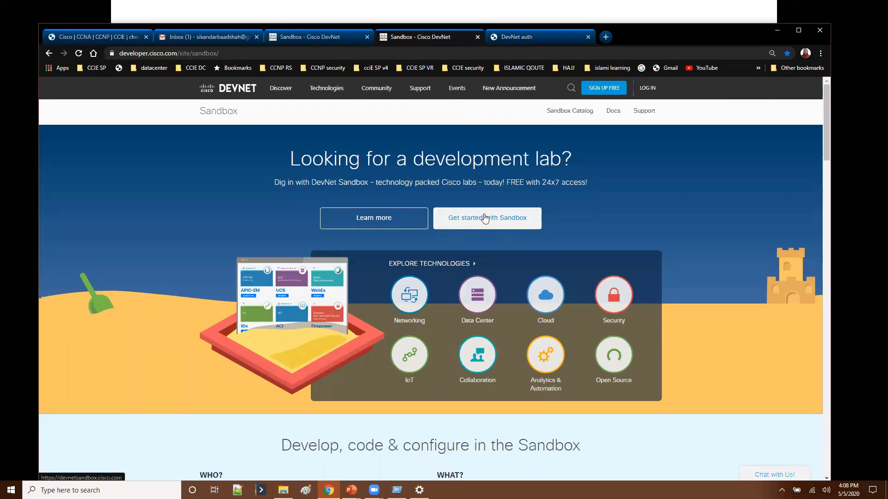
{"action": "left_click", "coordinate": [486, 218]}
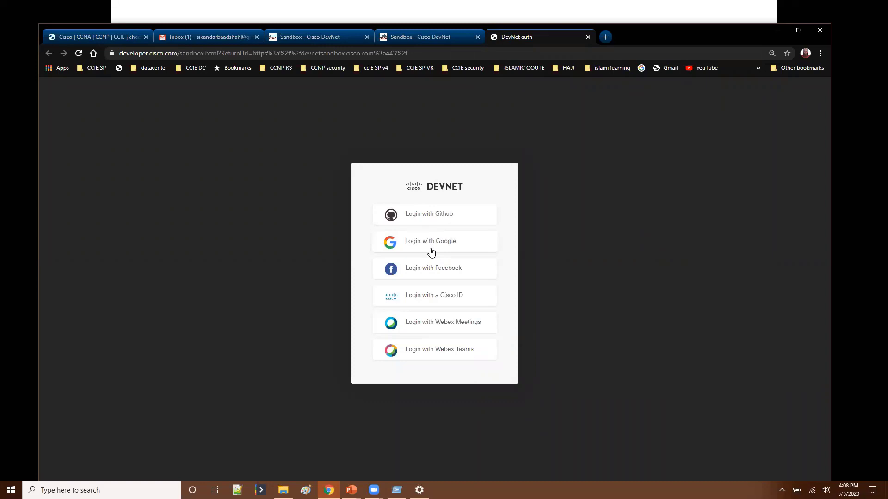
{"action": "mouse_move", "coordinate": [436, 281]}
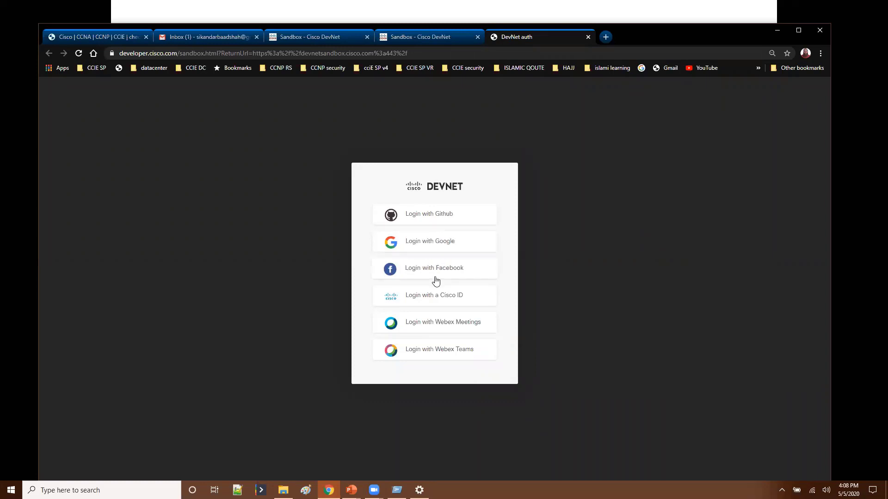
{"action": "left_click", "coordinate": [435, 295]}
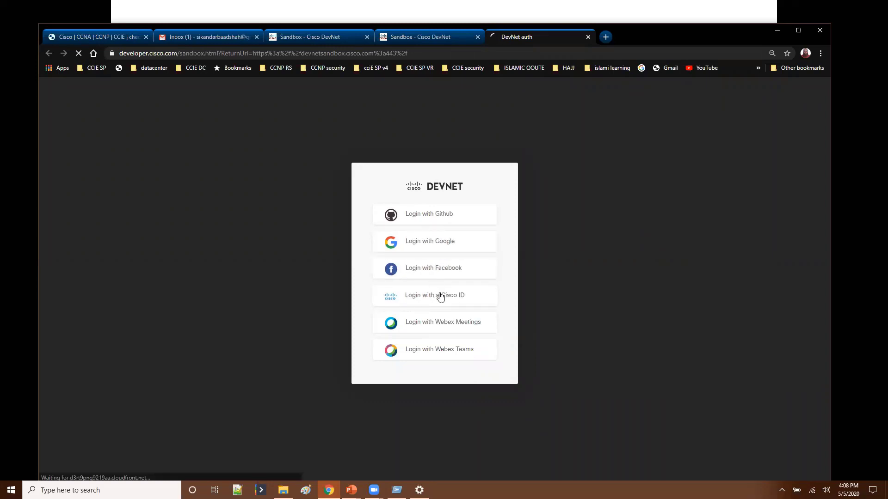
{"action": "left_click", "coordinate": [435, 295]}
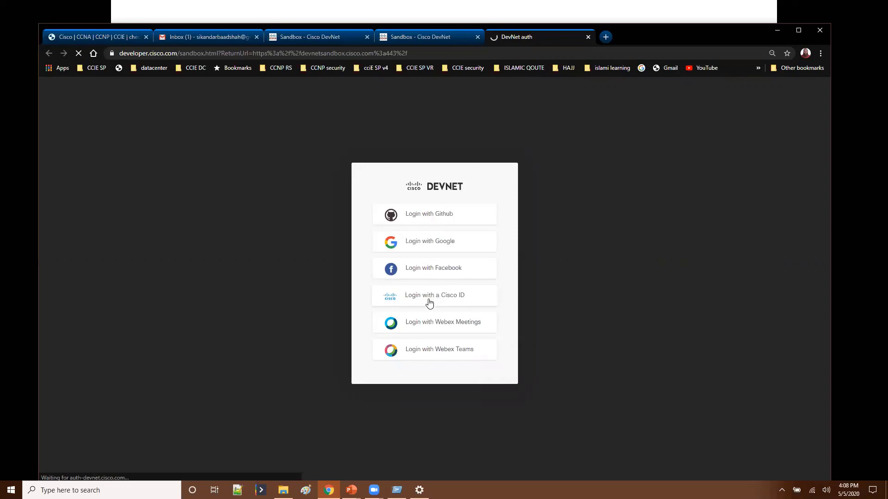
{"action": "left_click", "coordinate": [435, 295]}
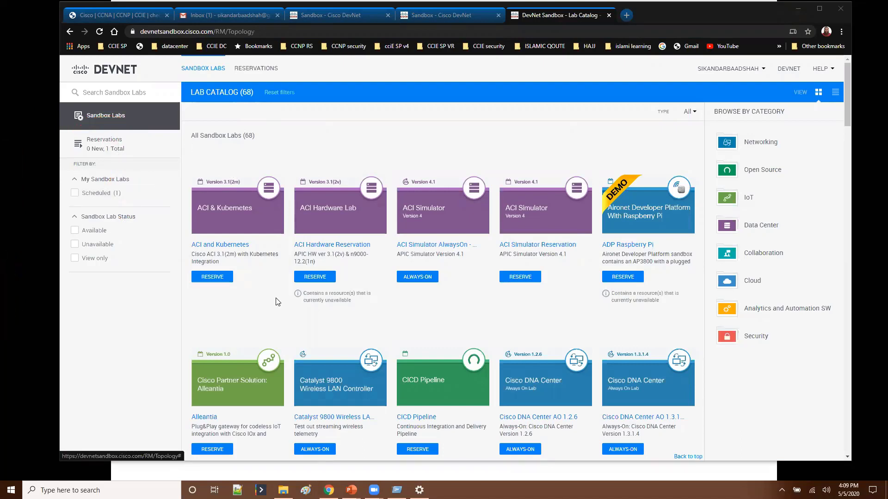
{"action": "mouse_move", "coordinate": [519, 281]}
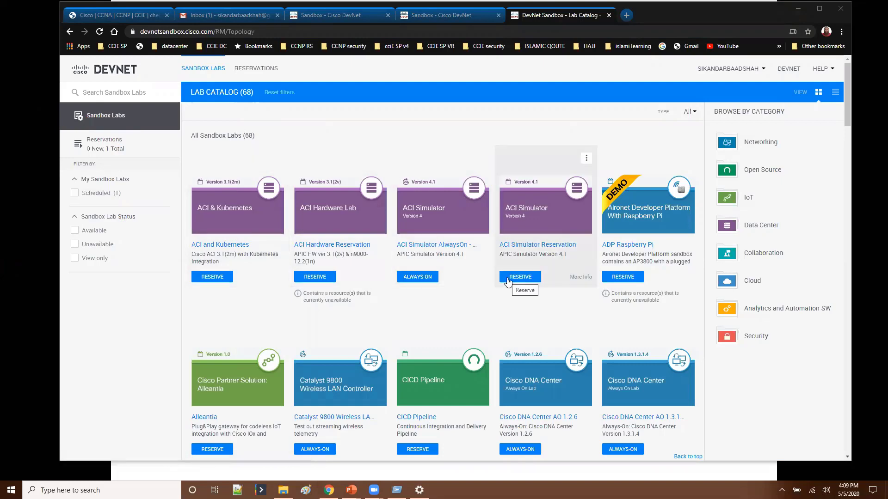
{"action": "mouse_move", "coordinate": [254, 144]}
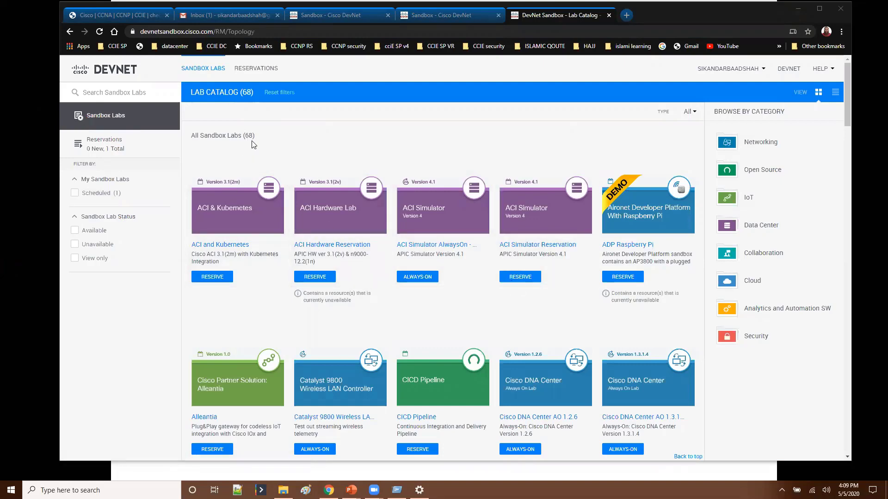
Scroll down through the Lab Catalog of 68 sandbox labs.
{"action": "scroll", "scroll_direction": "down", "scroll_amount": 3}
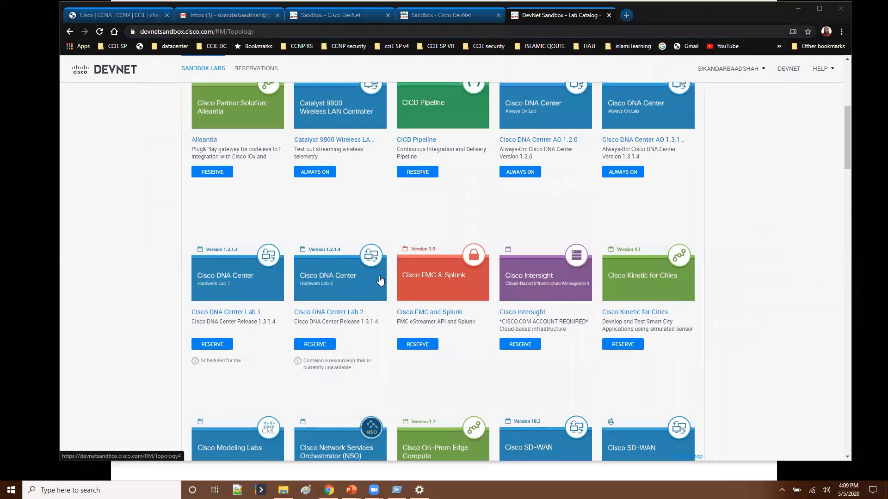
{"action": "scroll", "scroll_direction": "down", "scroll_amount": 3}
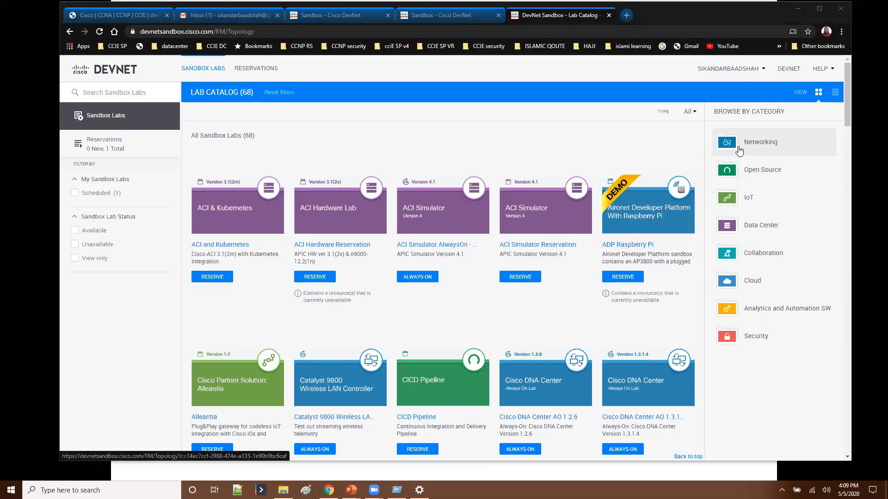
Filter the catalog to the 24 Networking labs, browsing other categories in between.
{"action": "left_click", "coordinate": [760, 141]}
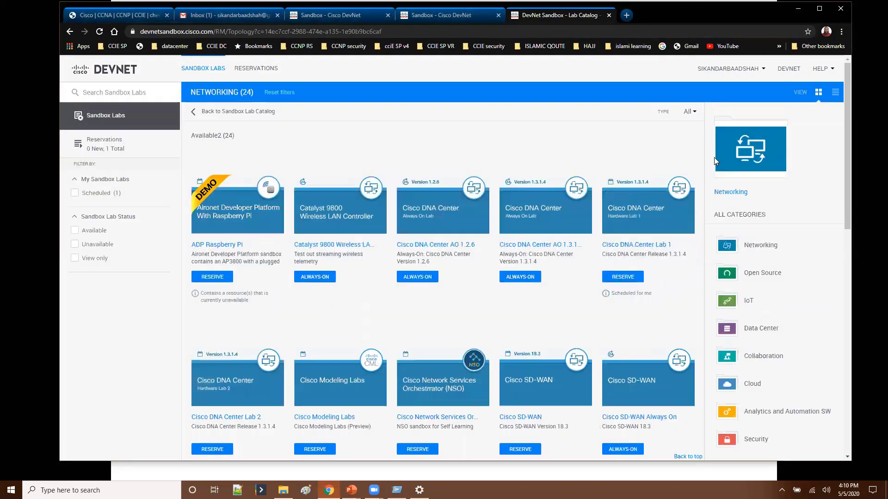
{"action": "scroll", "scroll_direction": "down", "scroll_amount": 3}
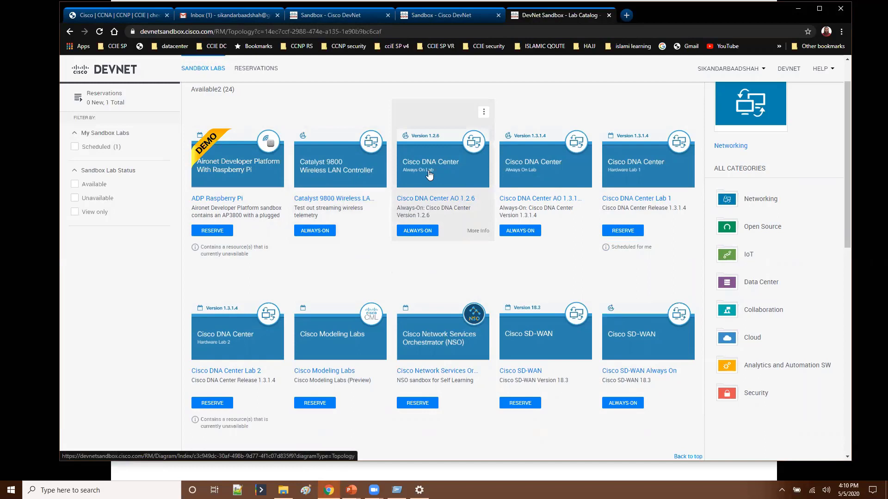
{"action": "mouse_move", "coordinate": [767, 228]}
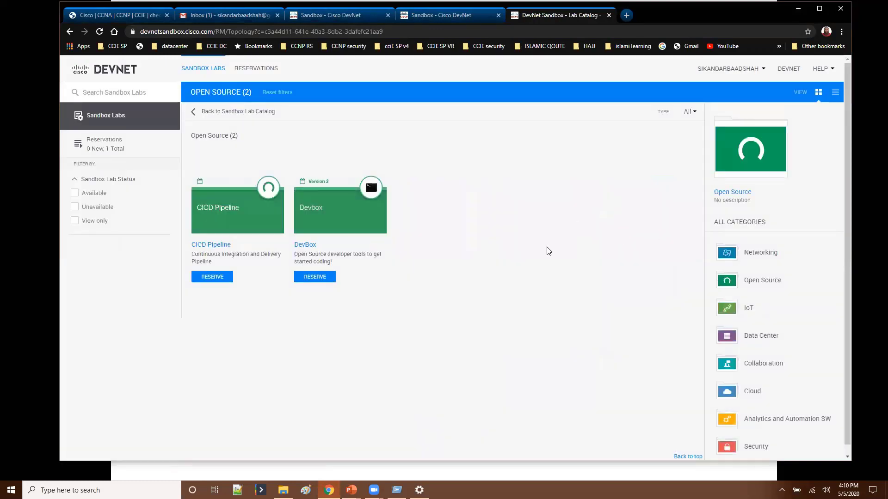
{"action": "mouse_move", "coordinate": [523, 259]}
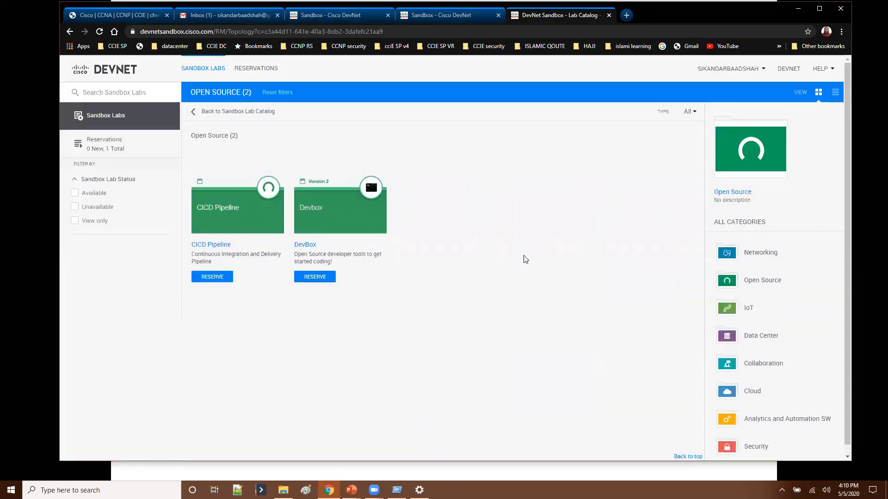
{"action": "mouse_move", "coordinate": [758, 336]}
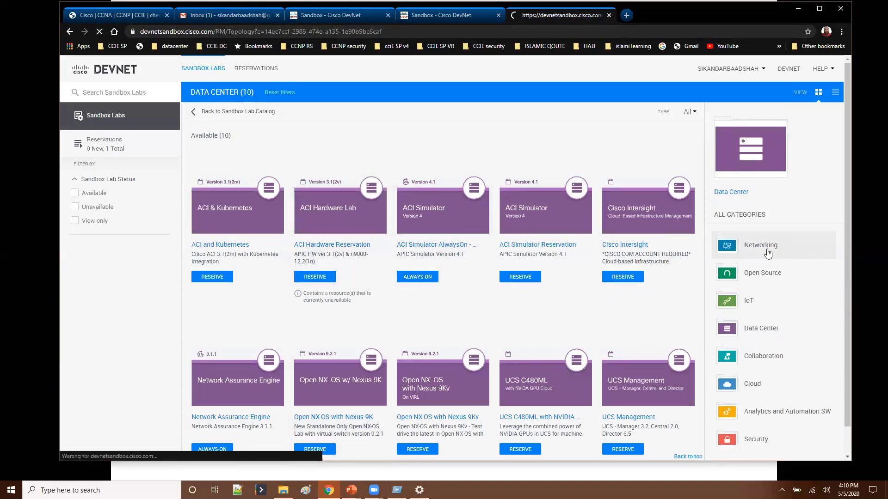
{"action": "left_click", "coordinate": [760, 245]}
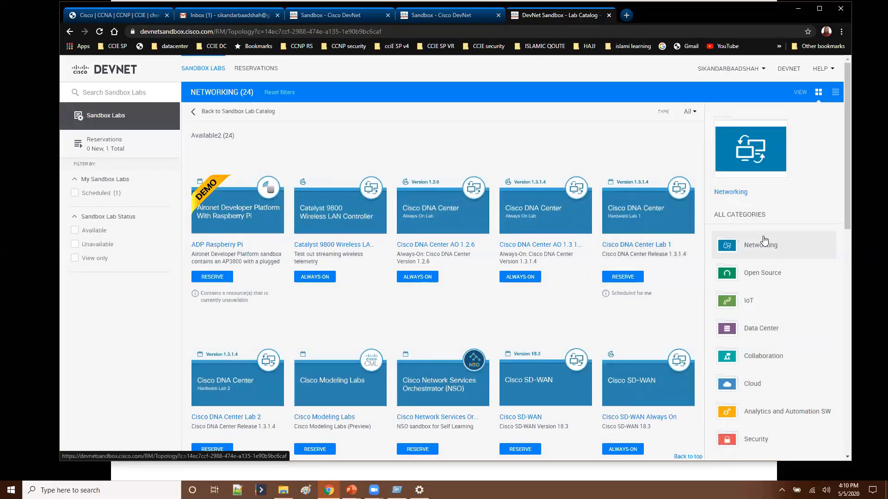
{"action": "mouse_move", "coordinate": [760, 244]}
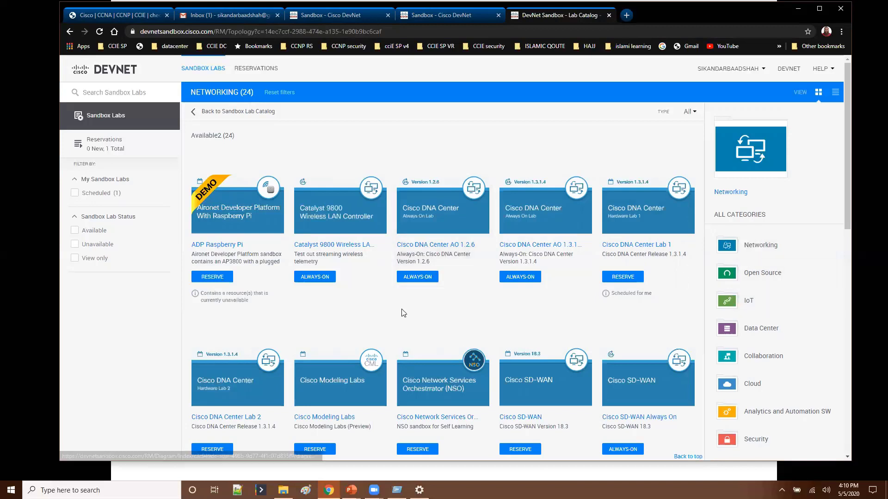
{"action": "mouse_move", "coordinate": [430, 210]}
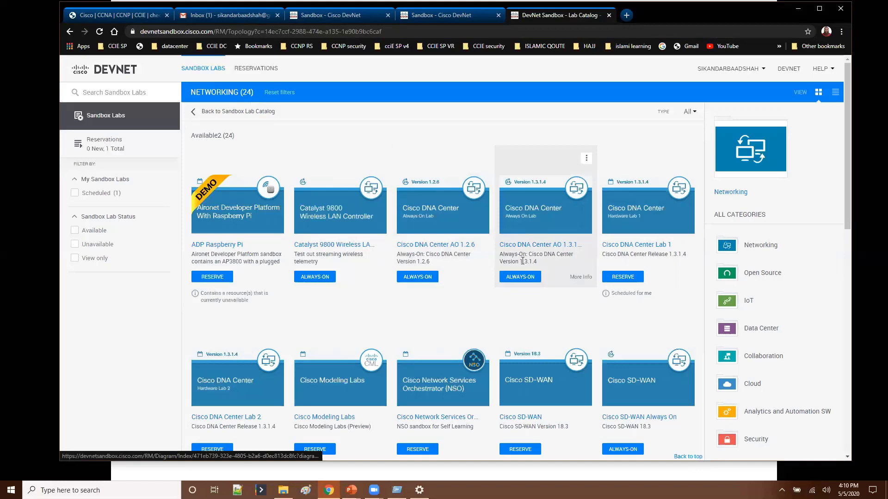
{"action": "scroll", "scroll_direction": "down", "scroll_amount": 3}
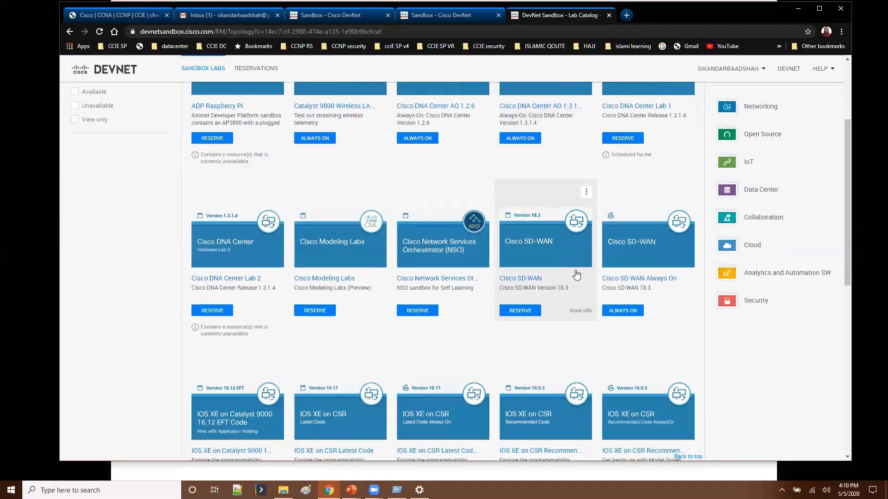
{"action": "mouse_move", "coordinate": [520, 279]}
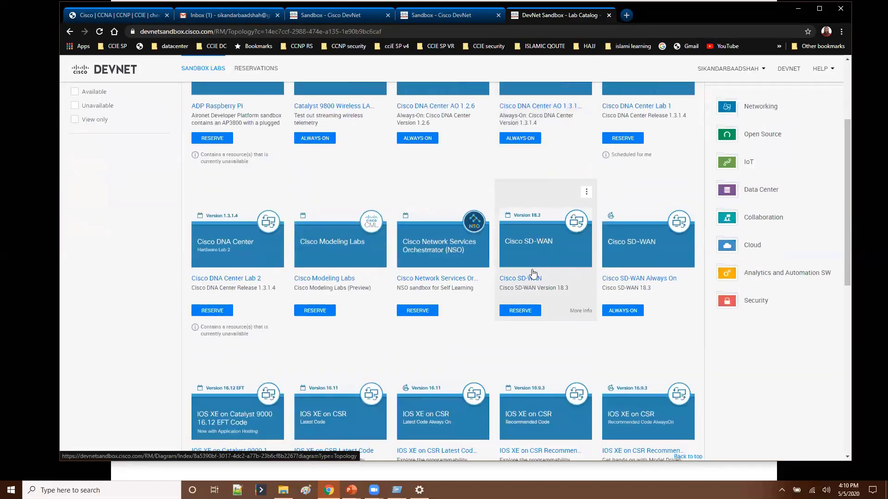
{"action": "mouse_move", "coordinate": [617, 273]}
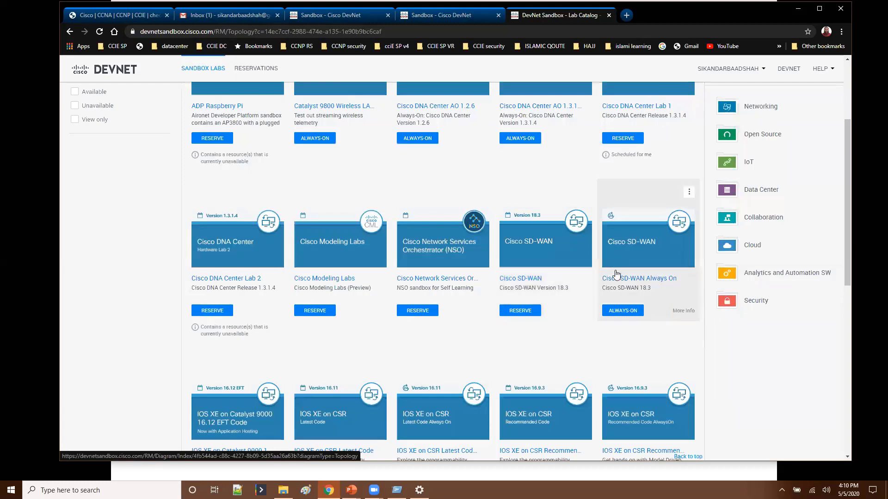
{"action": "scroll", "scroll_direction": "down", "scroll_amount": 3}
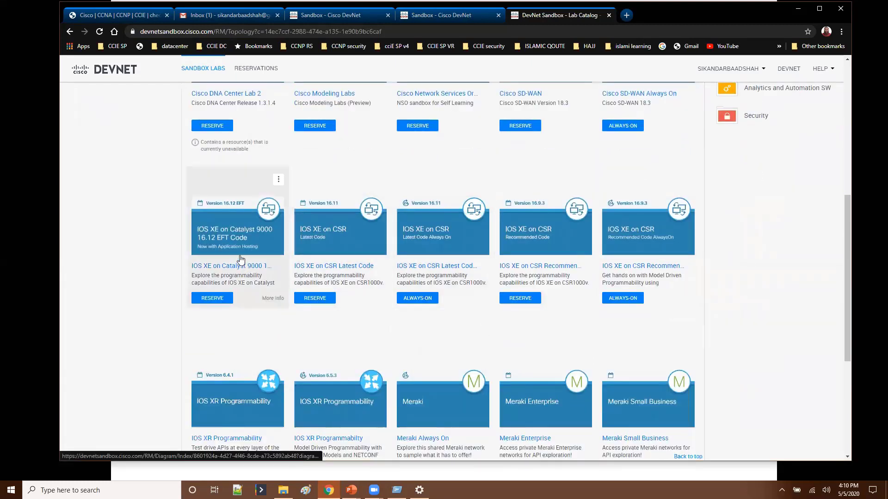
{"action": "double_click", "coordinate": [231, 276]}
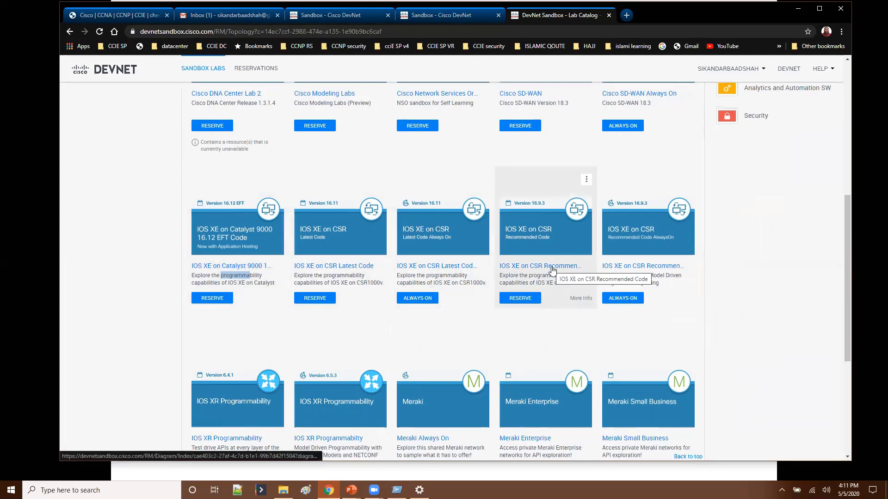
{"action": "scroll", "scroll_direction": "down", "scroll_amount": 3}
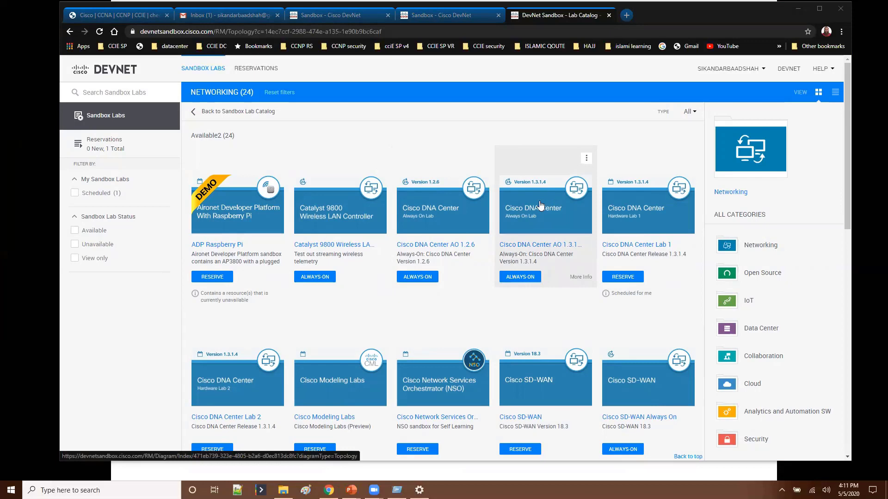
{"action": "scroll", "scroll_direction": "down", "scroll_amount": 3}
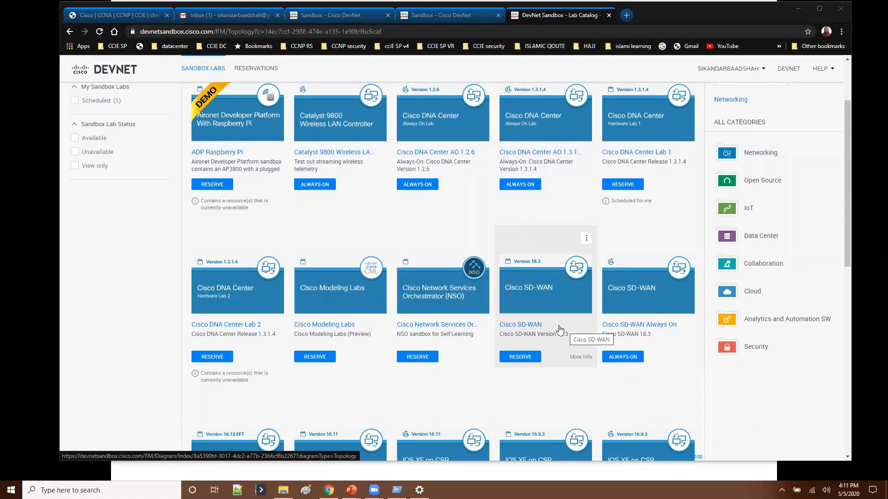
{"action": "mouse_move", "coordinate": [557, 331]}
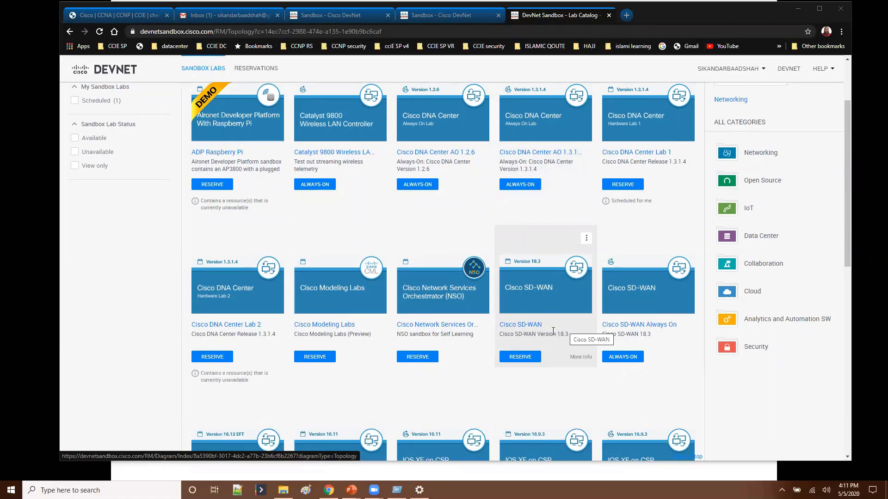
{"action": "mouse_move", "coordinate": [547, 330]}
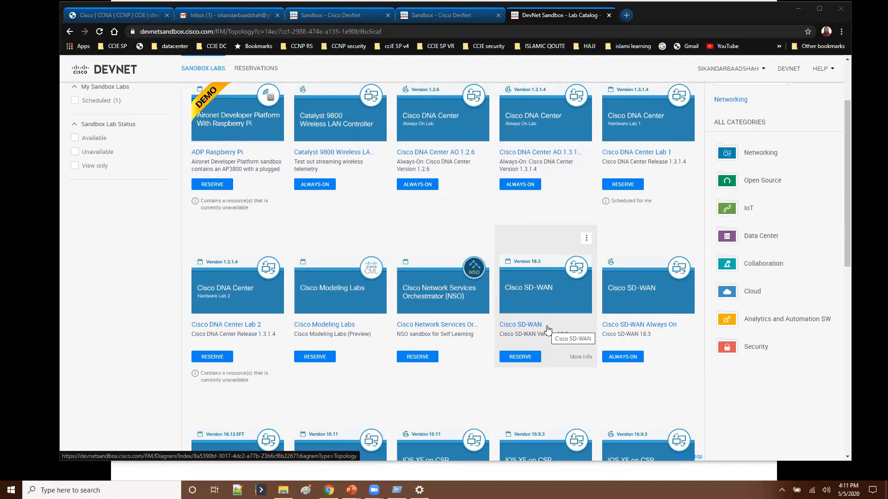
{"action": "mouse_move", "coordinate": [545, 330]}
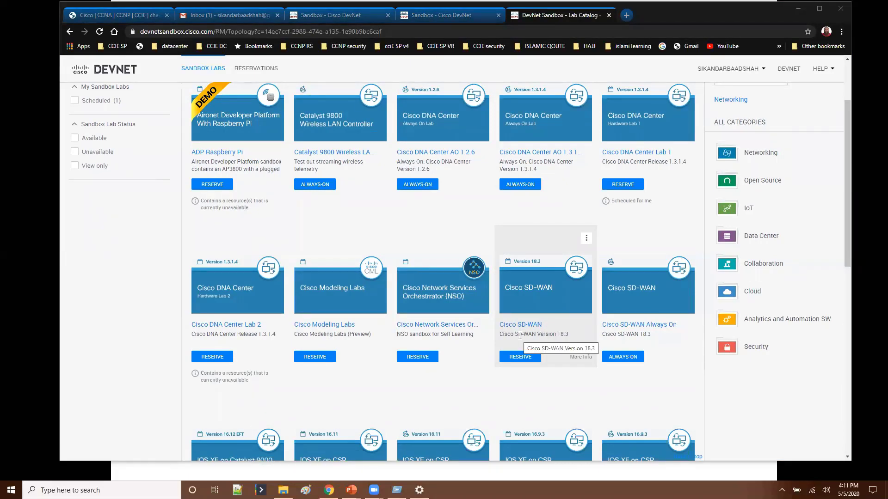
{"action": "scroll", "scroll_direction": "down", "scroll_amount": 3}
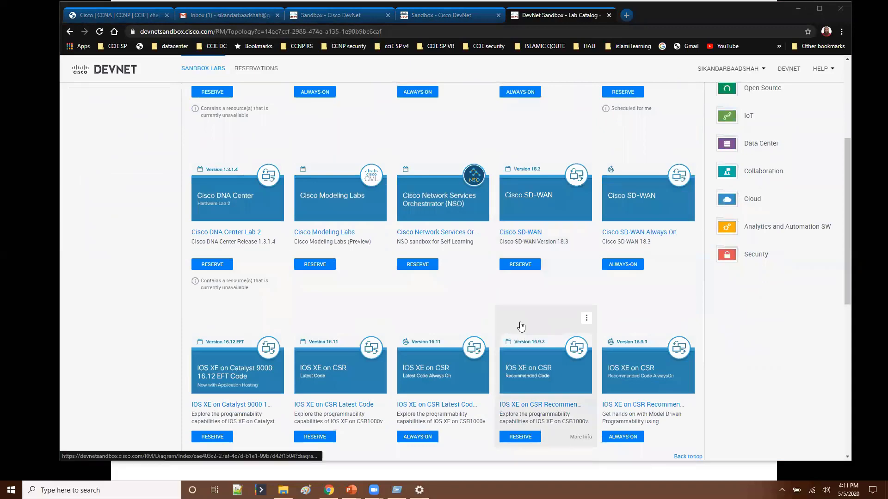
{"action": "scroll", "scroll_direction": "down", "scroll_amount": 3}
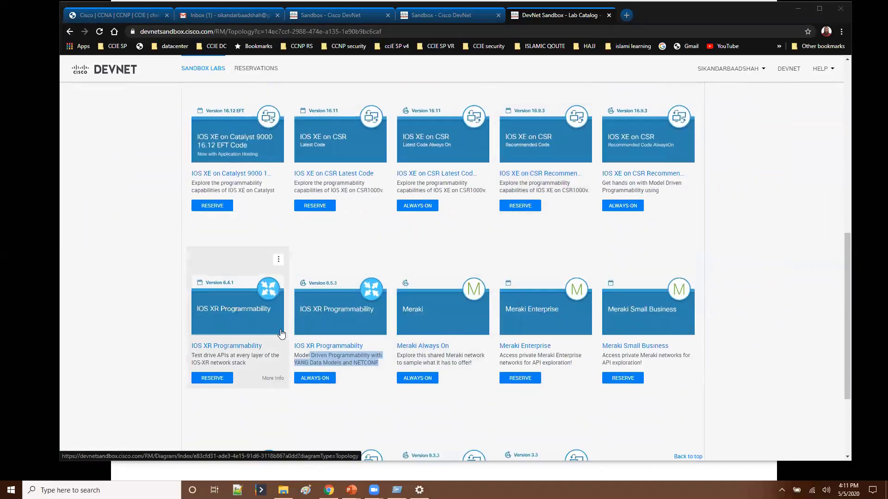
{"action": "scroll", "scroll_direction": "down", "scroll_amount": 3}
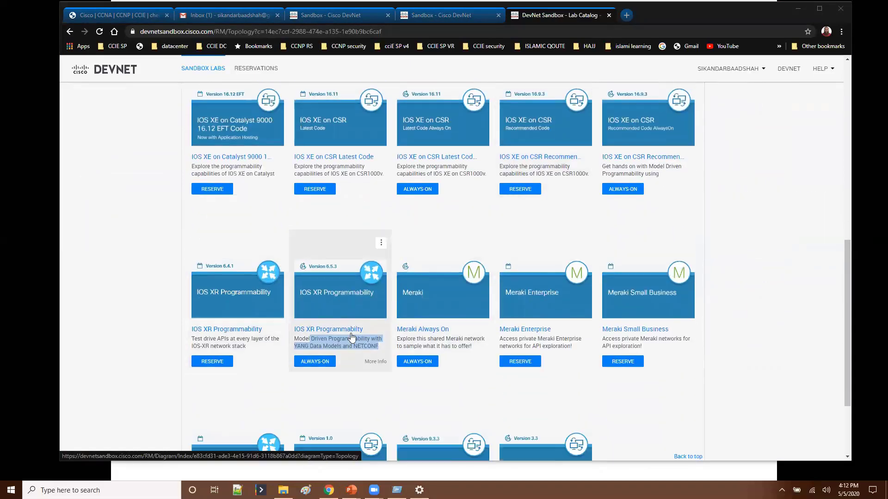
{"action": "scroll", "scroll_direction": "down", "scroll_amount": 3}
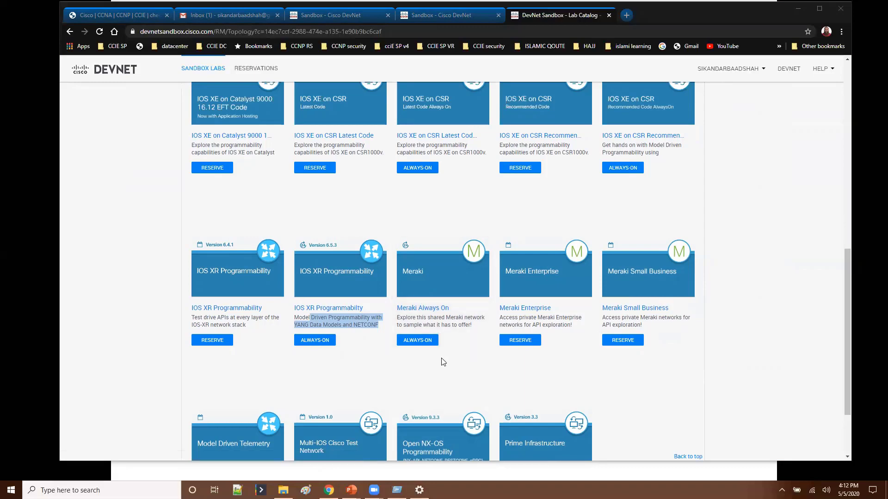
{"action": "scroll", "scroll_direction": "down", "scroll_amount": 3}
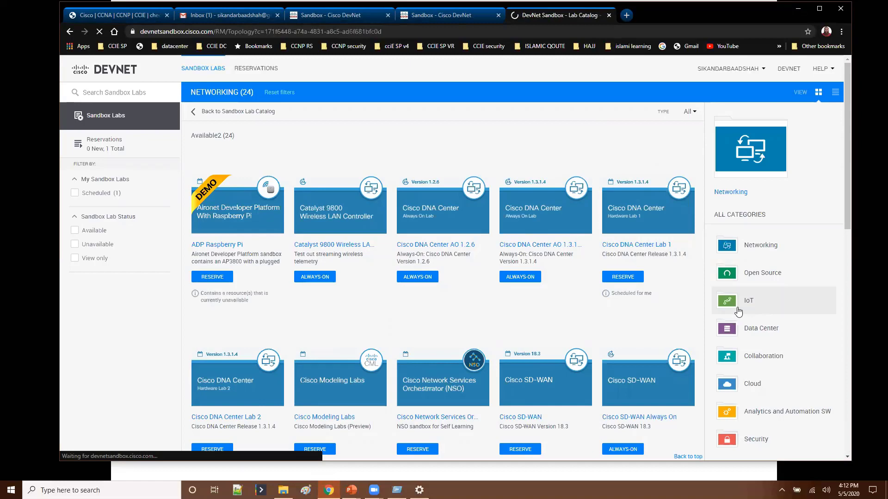
View the 10 IoT labs, then the 2 Open Source labs, then load the Data Center category.
{"action": "left_click", "coordinate": [748, 299]}
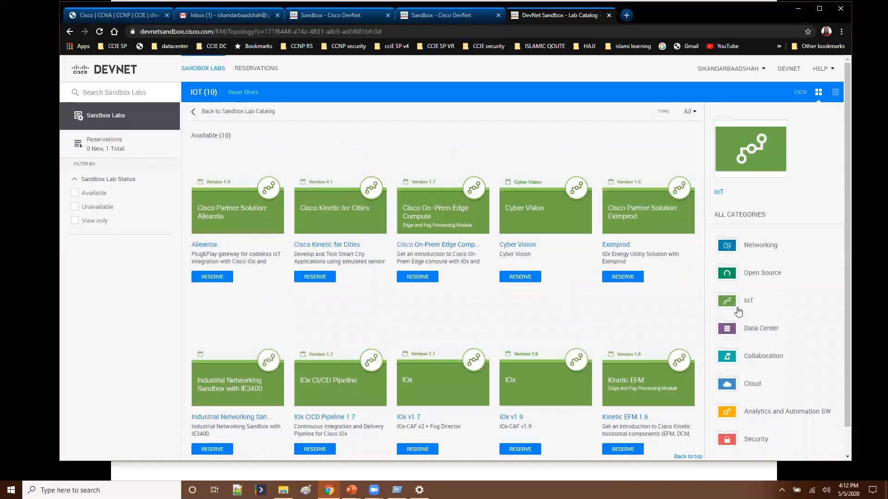
{"action": "mouse_move", "coordinate": [734, 276]}
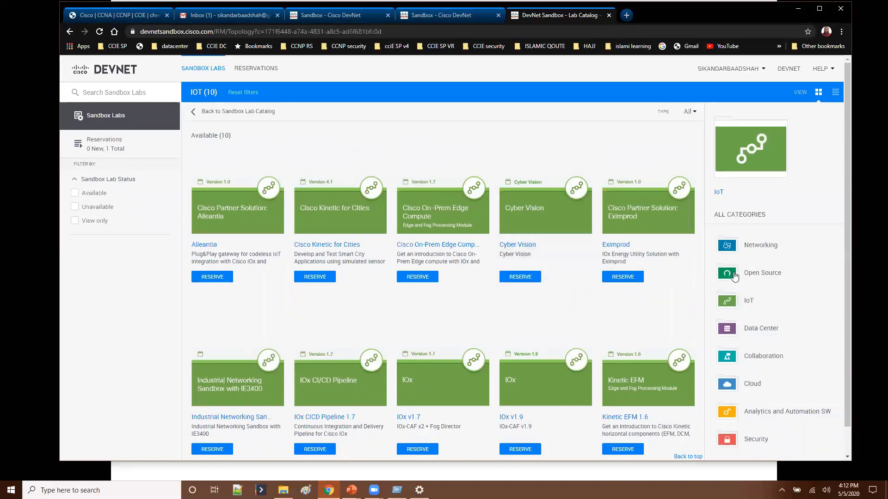
{"action": "left_click", "coordinate": [762, 273]}
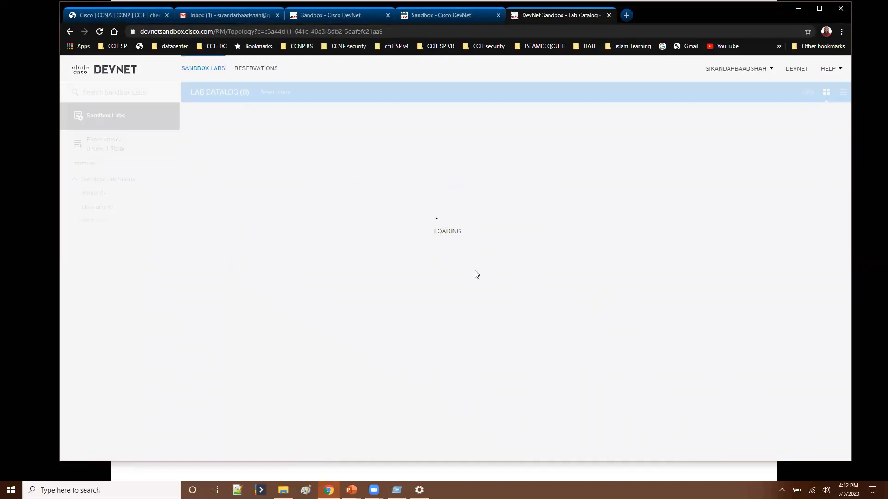
{"action": "left_click", "coordinate": [762, 271]}
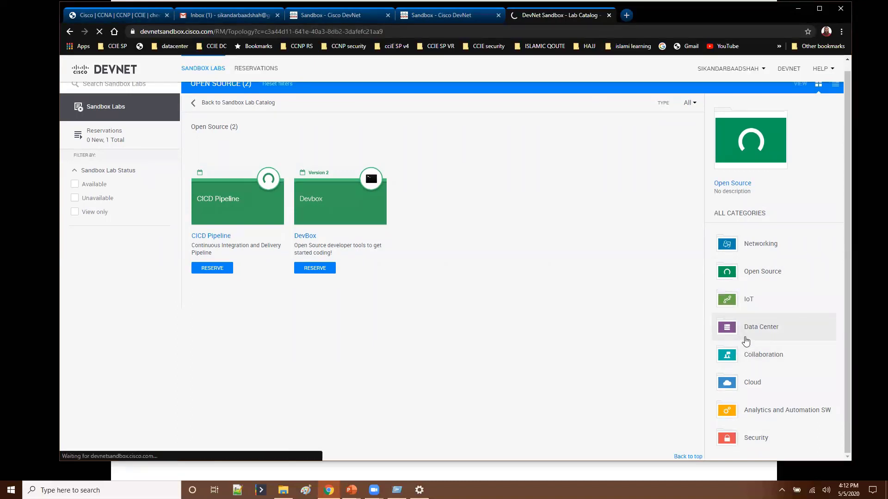
{"action": "left_click", "coordinate": [761, 326]}
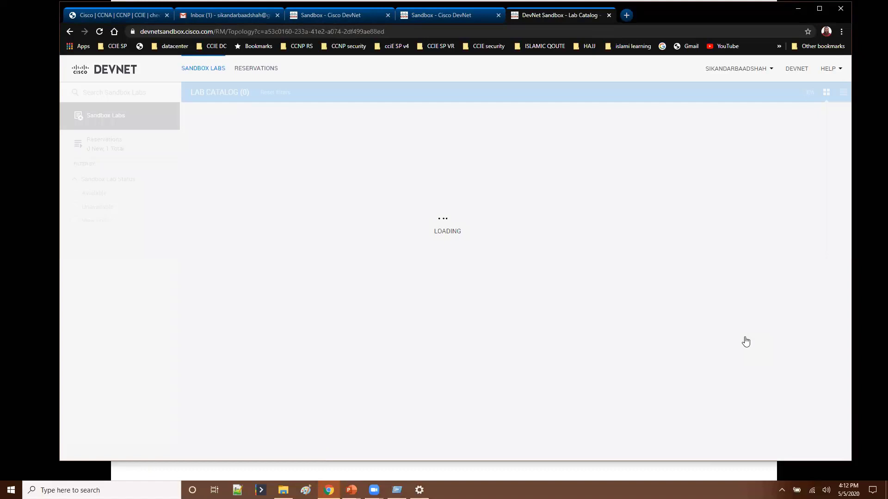
List the 10 Data Center labs (ACI, Nexus 9K, UCS) and scroll through their cards.
{"action": "left_click", "coordinate": [761, 327]}
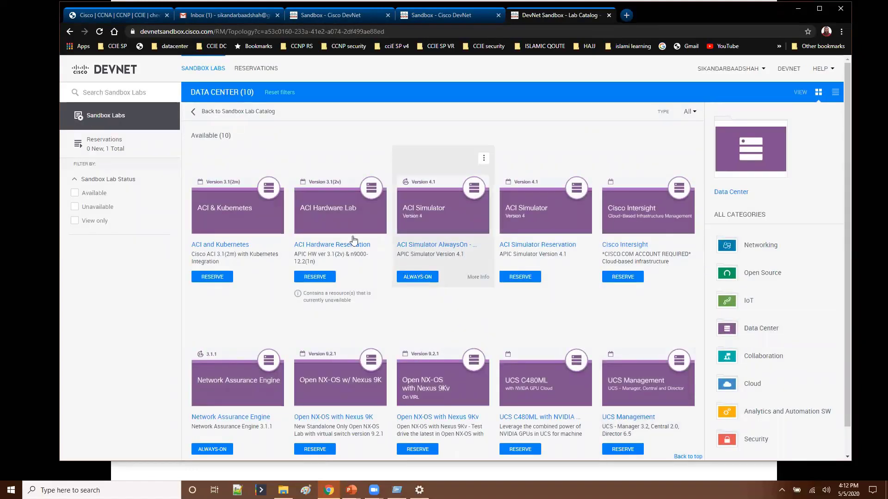
{"action": "mouse_move", "coordinate": [457, 250]}
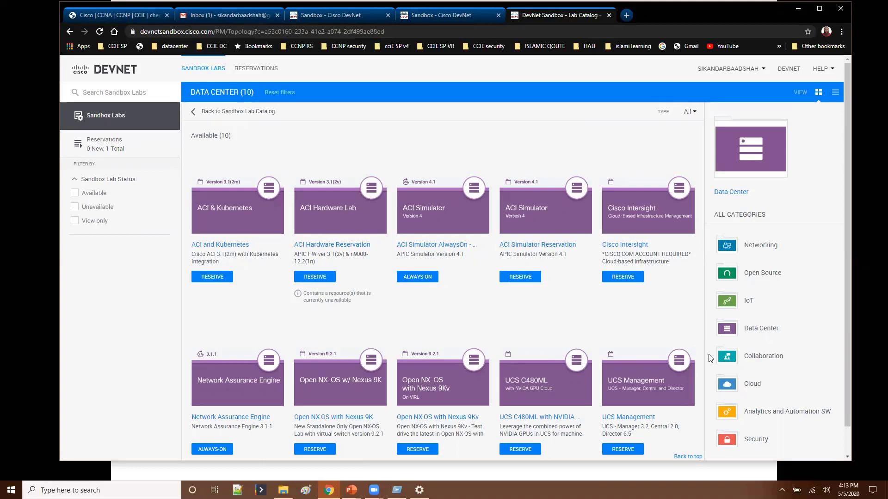
{"action": "scroll", "scroll_direction": "down", "scroll_amount": 3}
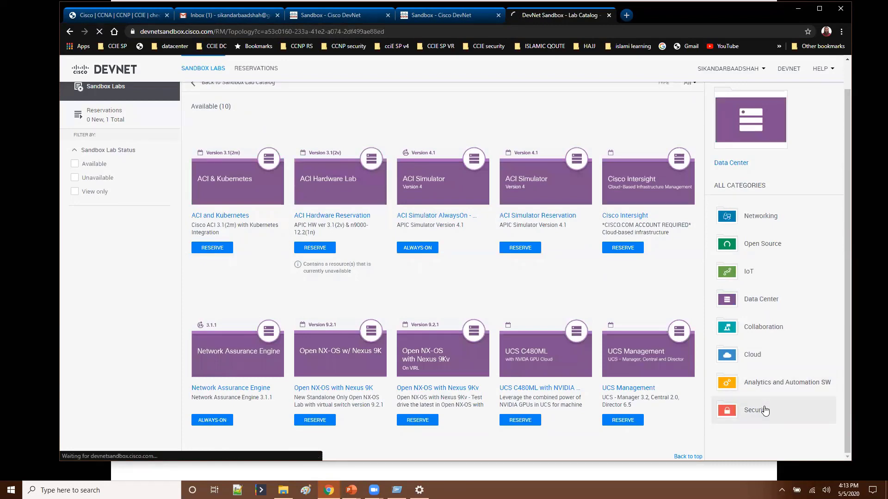
Show the 7 Security labs, then return to the 'What is Cisco DevNet Sandbox?' slide.
{"action": "left_click", "coordinate": [755, 410]}
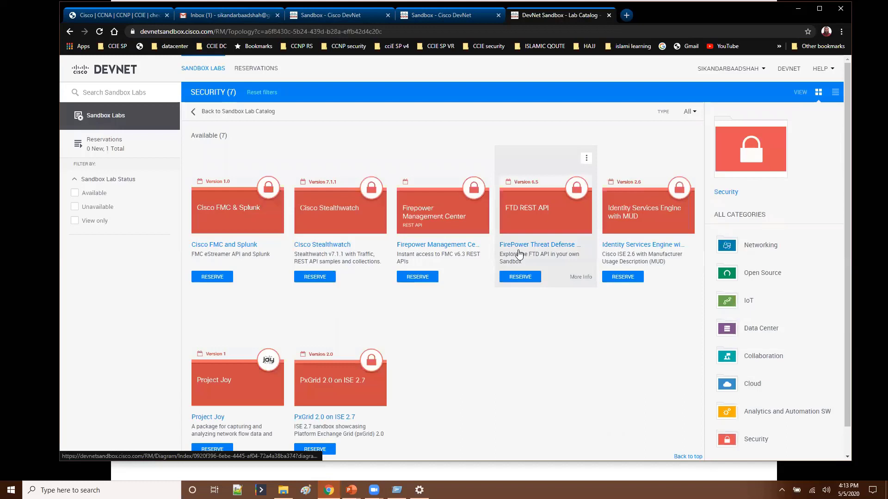
{"action": "mouse_move", "coordinate": [538, 244]}
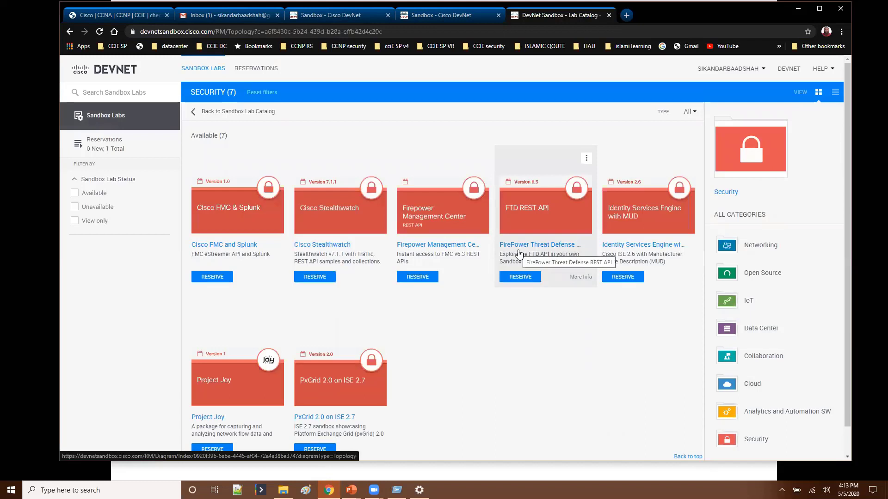
{"action": "mouse_move", "coordinate": [307, 192]}
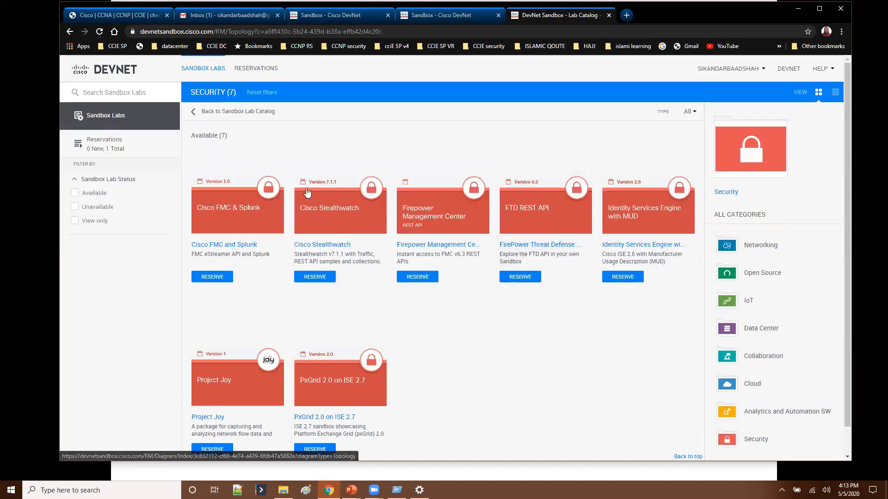
{"action": "left_click", "coordinate": [760, 245]}
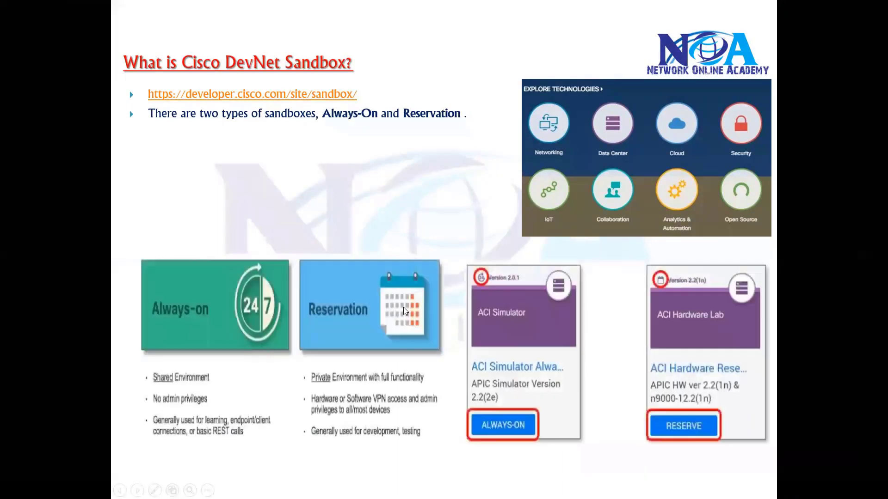
{"action": "left_click", "coordinate": [154, 490]}
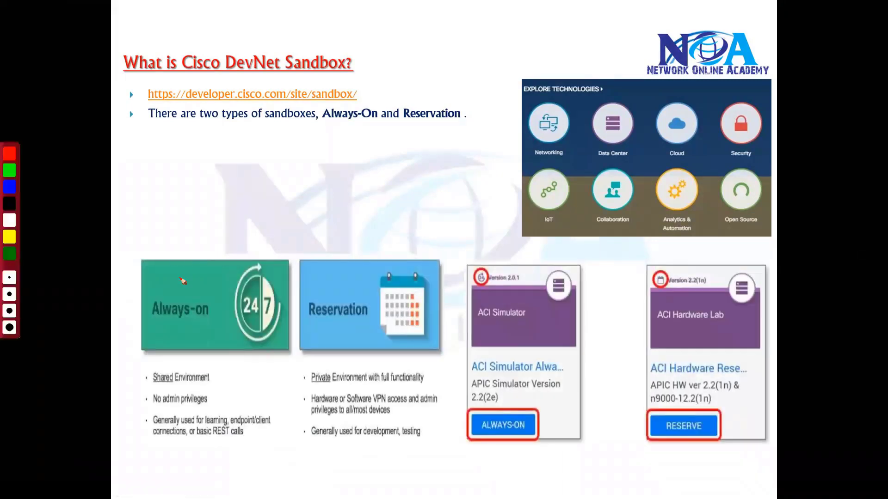
{"action": "left_click_drag", "start_coordinate": [179, 277], "coordinate": [177, 226]}
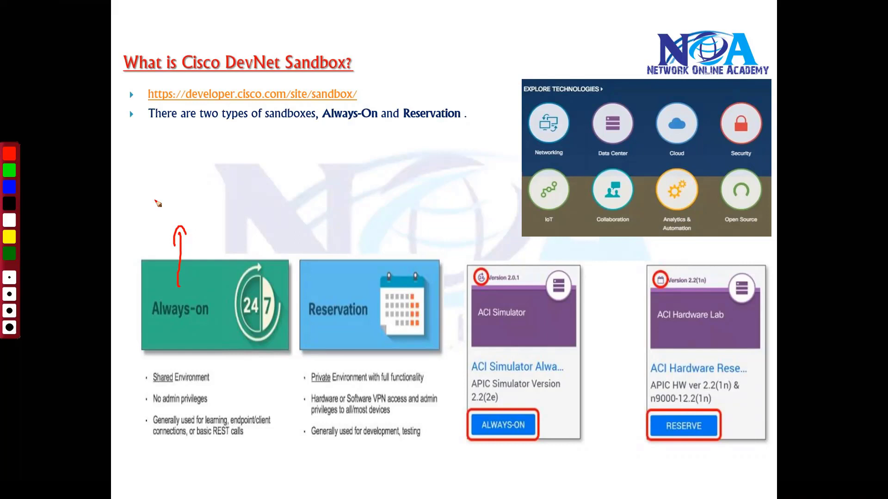
{"action": "mouse_move", "coordinate": [168, 205]}
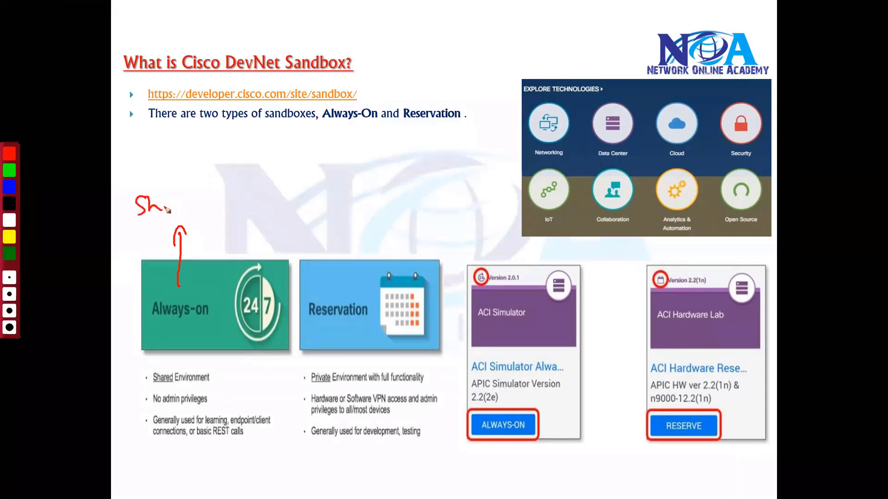
{"action": "left_click_drag", "start_coordinate": [170, 210], "coordinate": [224, 210]}
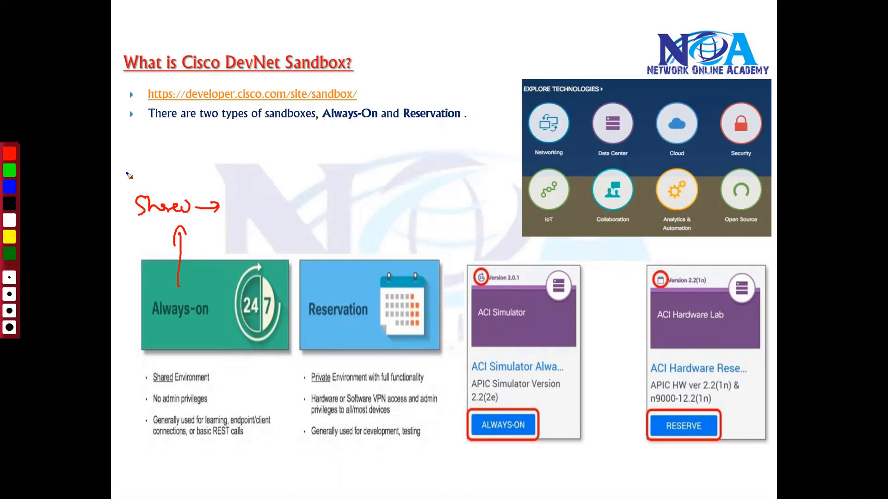
{"action": "left_click_drag", "start_coordinate": [110, 165], "coordinate": [138, 164]}
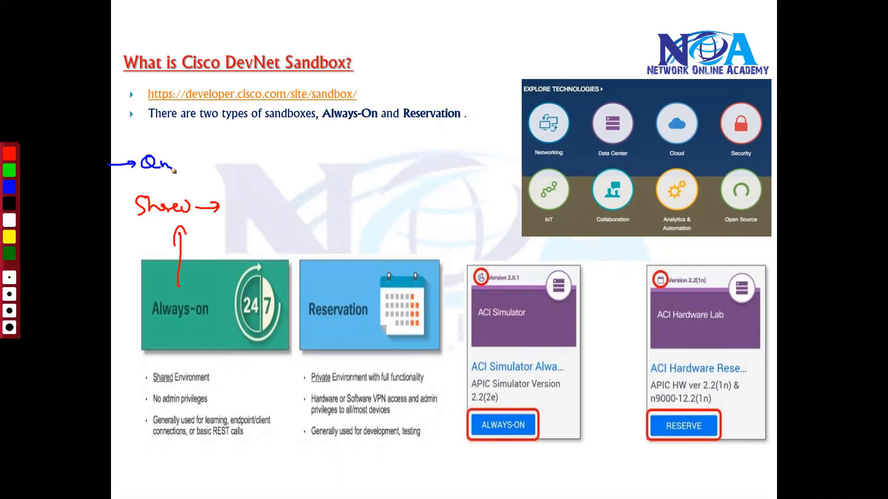
{"action": "left_click_drag", "start_coordinate": [170, 167], "coordinate": [195, 168]}
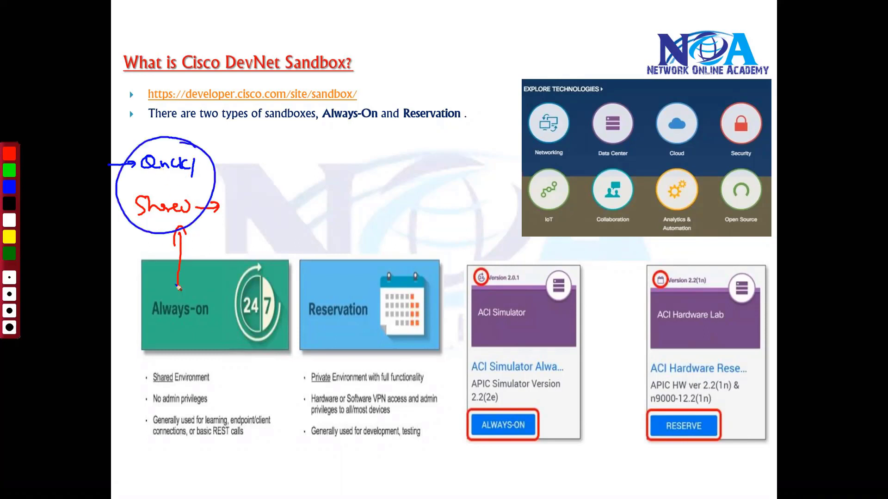
{"action": "left_click_drag", "start_coordinate": [150, 400], "coordinate": [210, 397]}
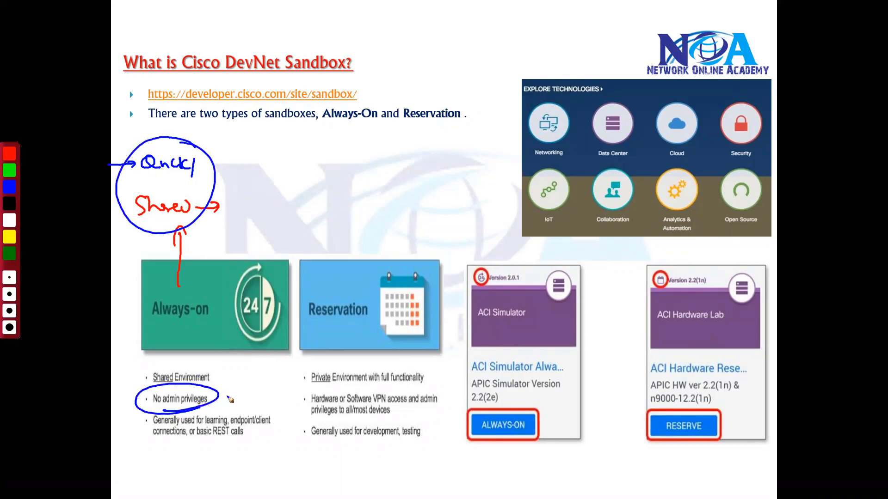
{"action": "left_click_drag", "start_coordinate": [218, 396], "coordinate": [251, 394]}
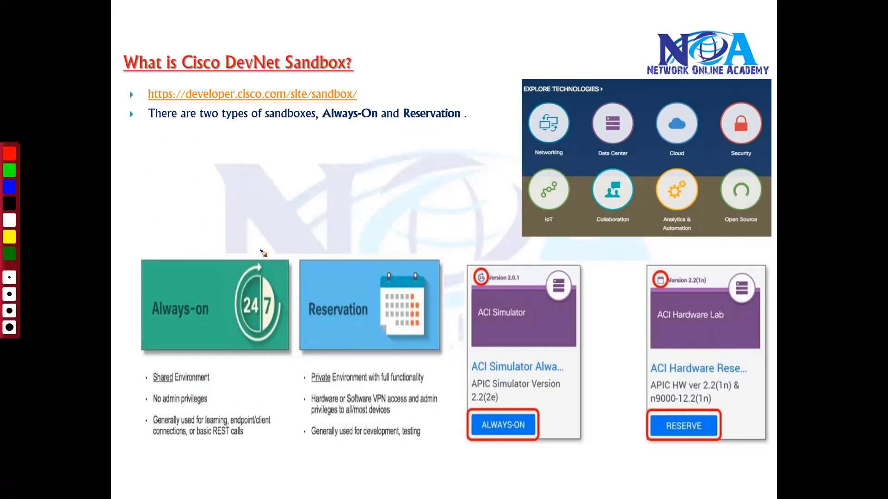
{"action": "mouse_move", "coordinate": [390, 328]}
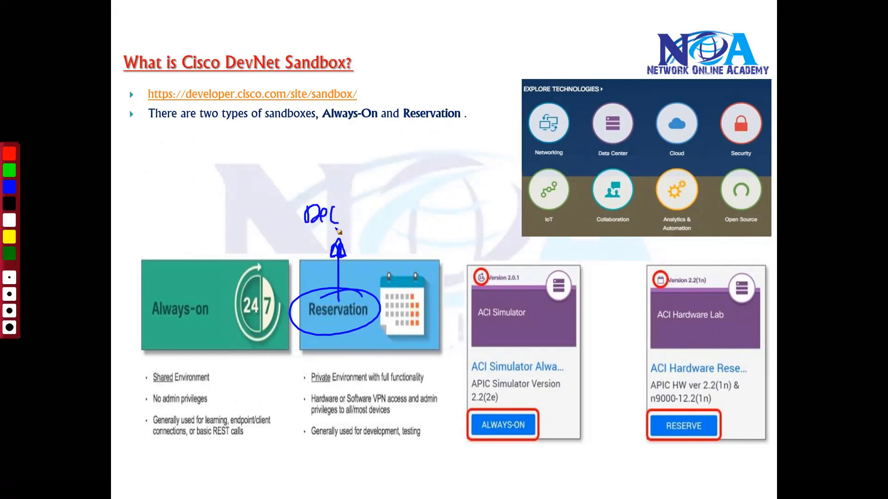
{"action": "mouse_move", "coordinate": [395, 200]}
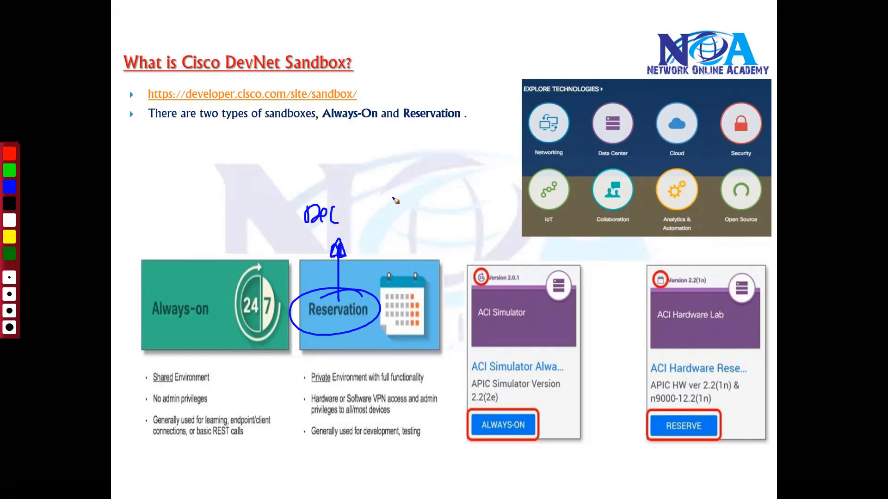
Write Dedicated notes above Reservation and draw a green arrow up from the VPN access bullet.
{"action": "left_click_drag", "start_coordinate": [340, 215], "coordinate": [362, 216]}
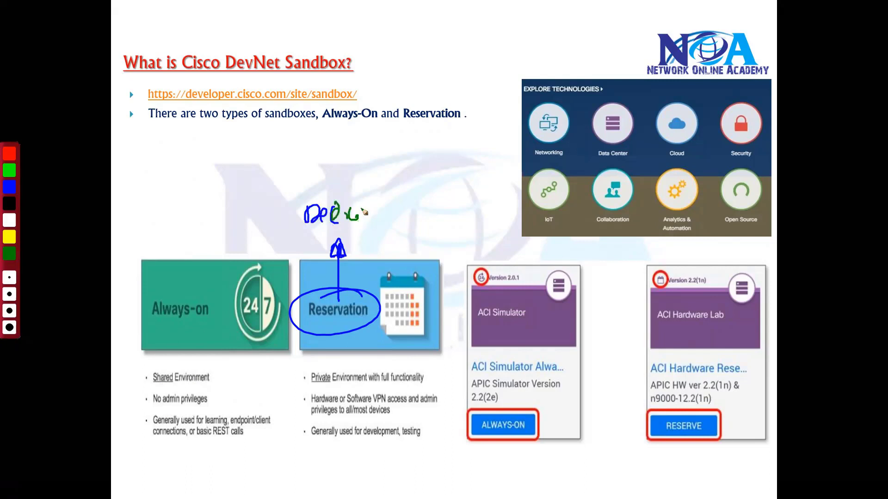
{"action": "left_click_drag", "start_coordinate": [363, 216], "coordinate": [397, 218]}
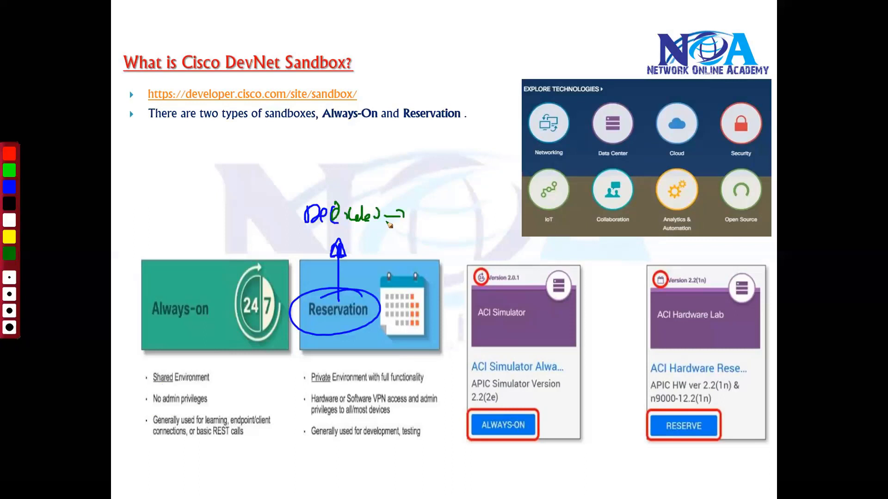
{"action": "mouse_move", "coordinate": [405, 216]}
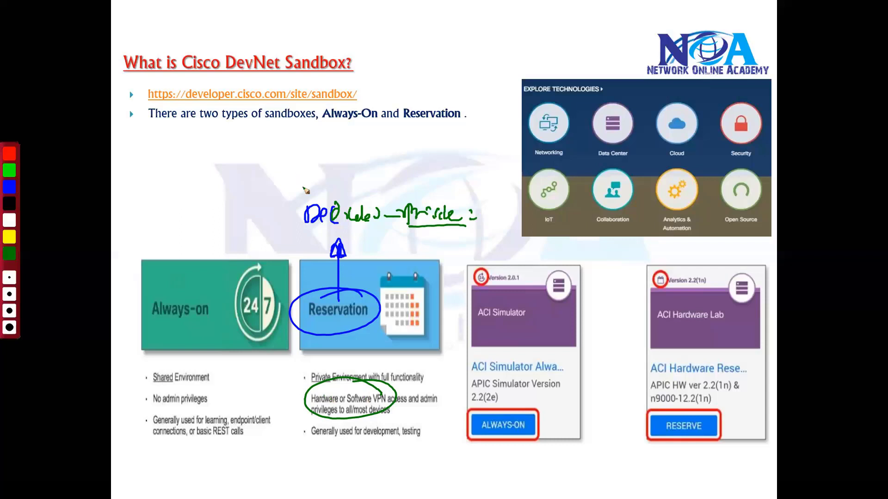
{"action": "left_click_drag", "start_coordinate": [294, 181], "coordinate": [396, 181]}
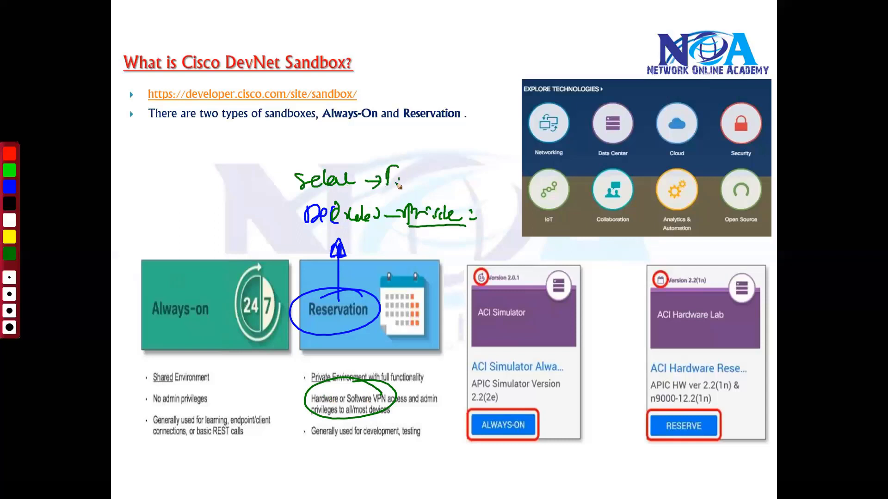
{"action": "left_click_drag", "start_coordinate": [484, 331], "coordinate": [538, 322]}
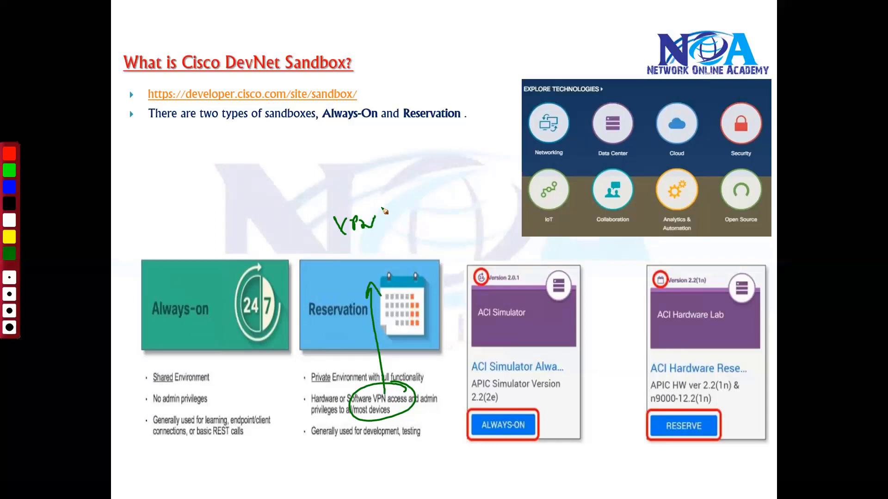
{"action": "mouse_move", "coordinate": [271, 243]}
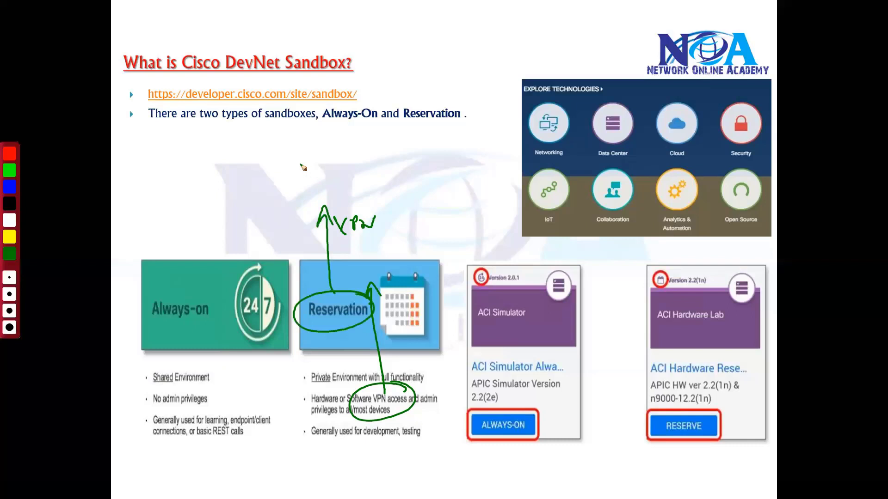
Add green handwritten notes above the VPN note and underline them with a blue line.
{"action": "left_click_drag", "start_coordinate": [297, 164], "coordinate": [371, 164]}
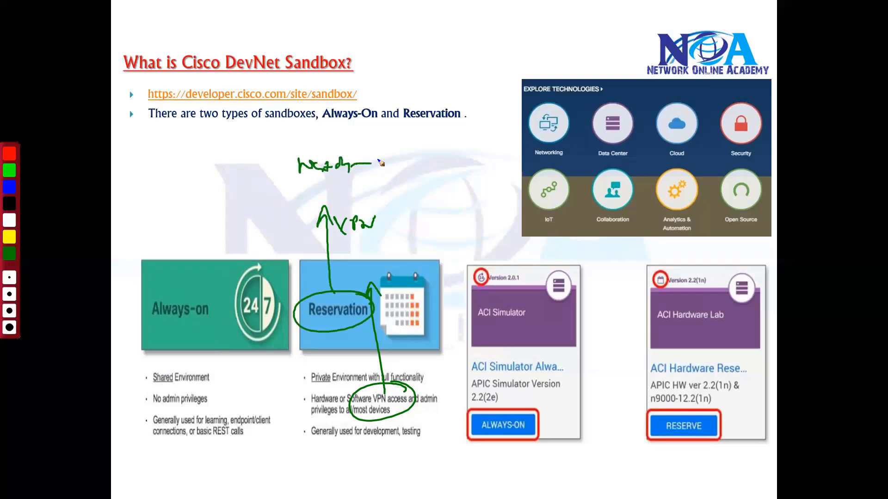
{"action": "left_click_drag", "start_coordinate": [374, 161], "coordinate": [438, 155]}
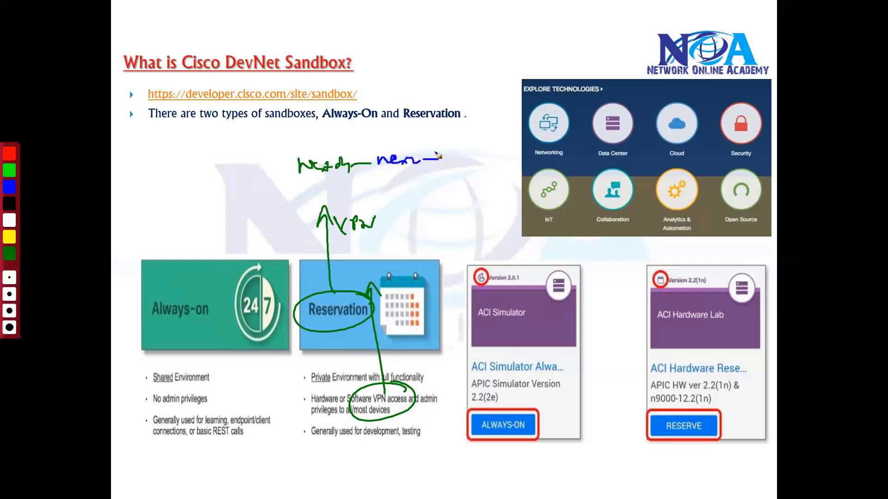
{"action": "left_click_drag", "start_coordinate": [315, 184], "coordinate": [410, 181]}
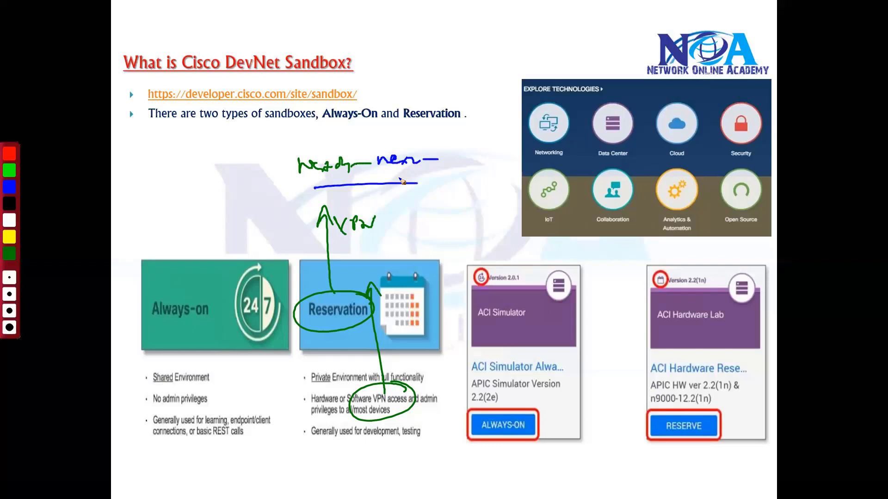